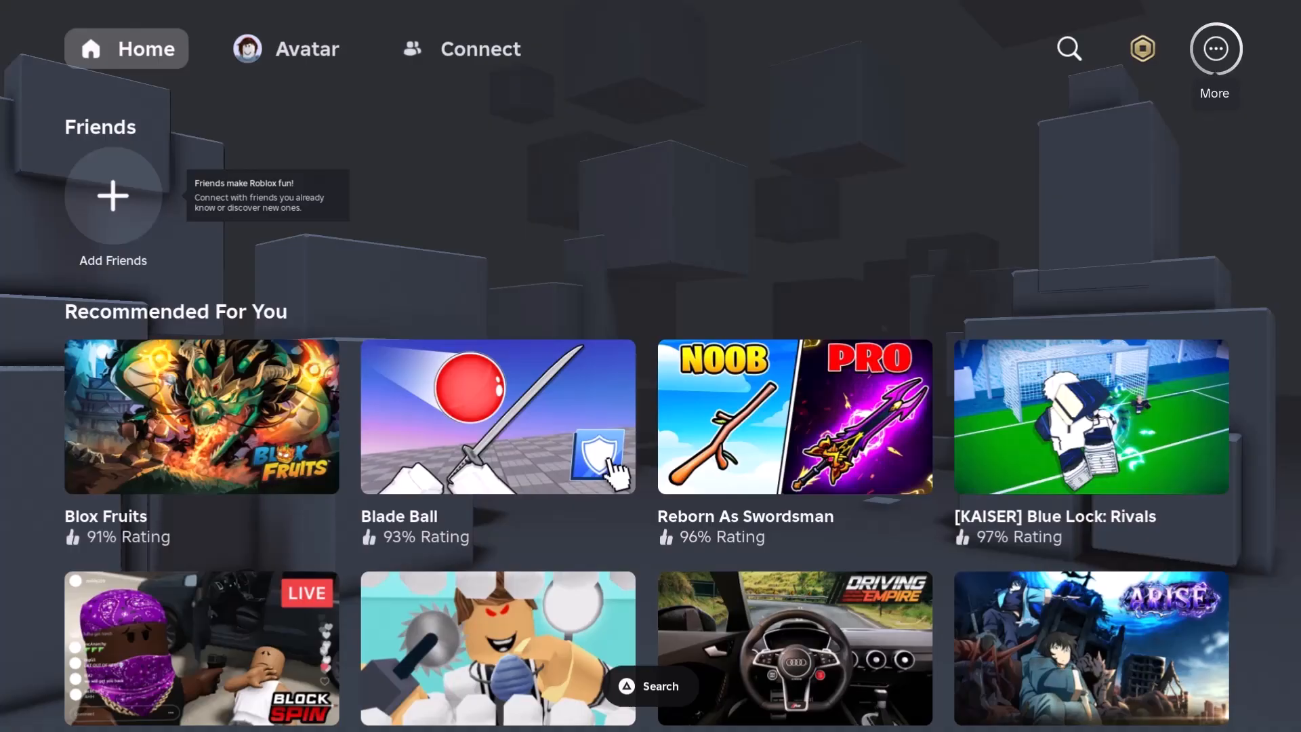
Step: Open the More menu of account options and focus the Log Out button
click(1214, 49)
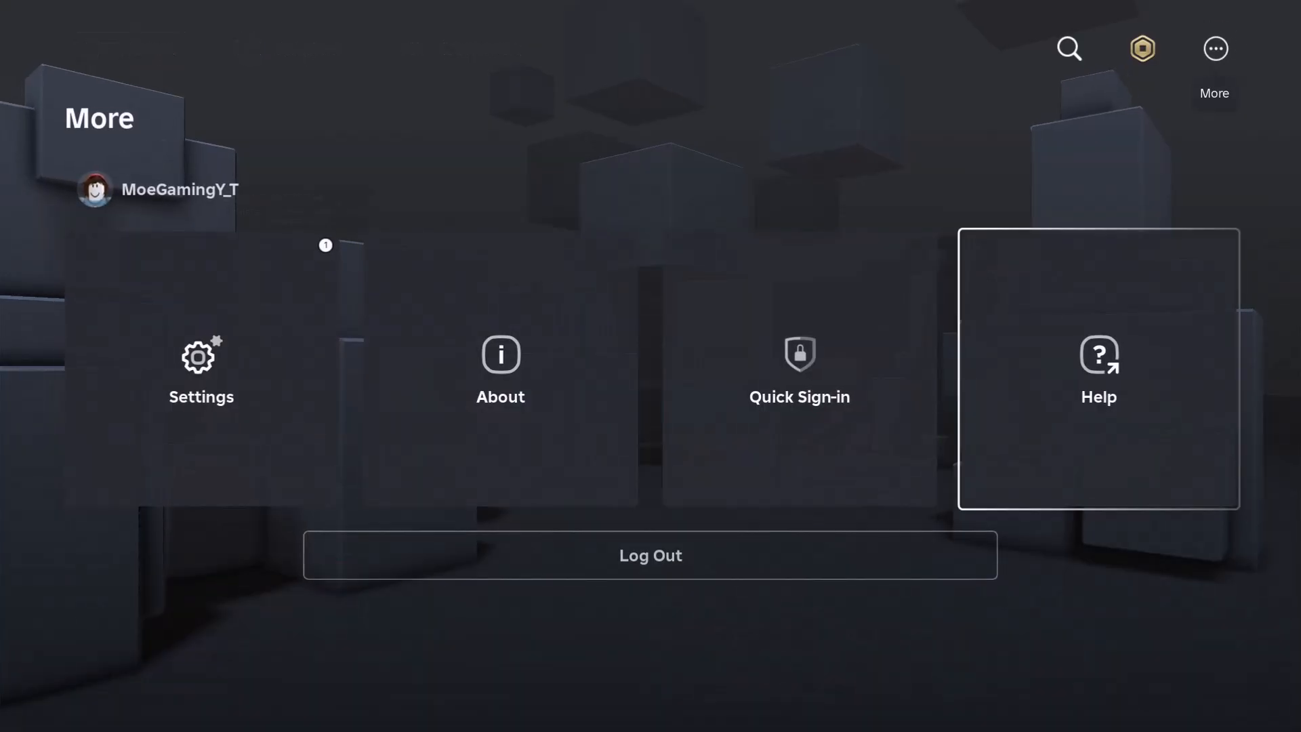
mouse_move(649, 556)
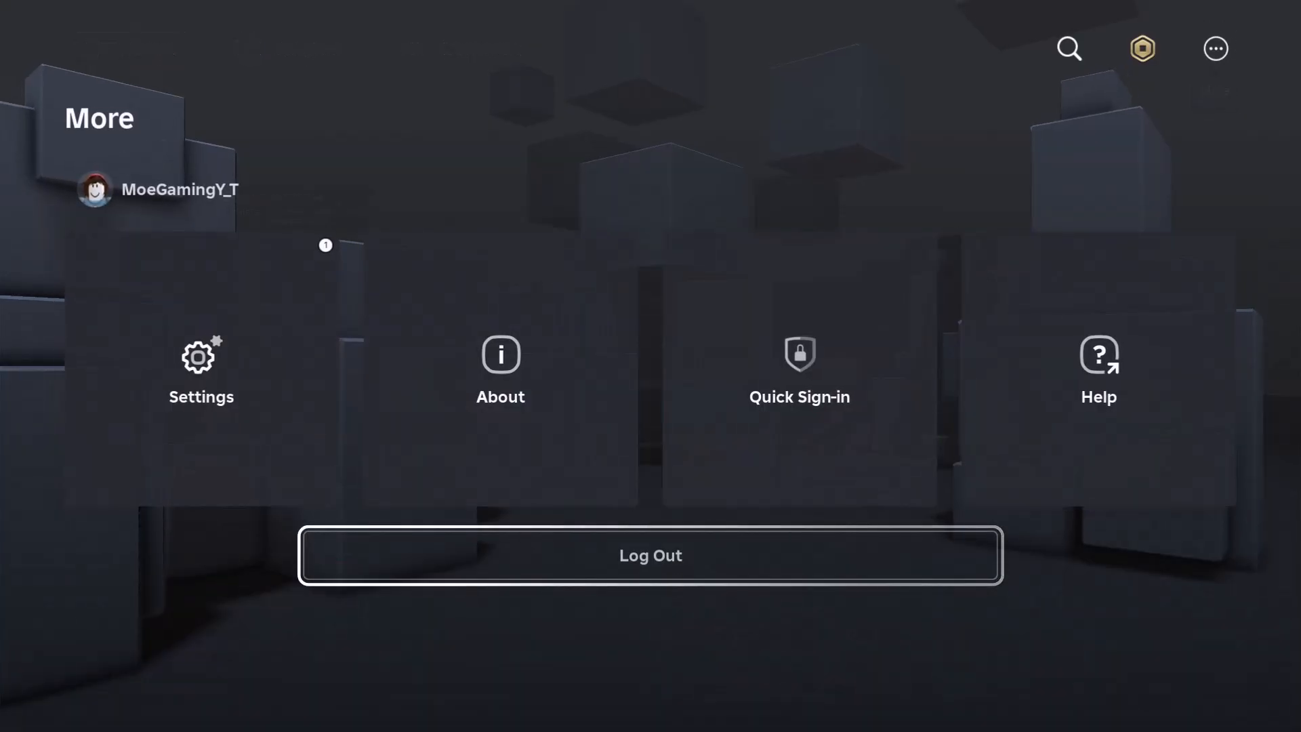